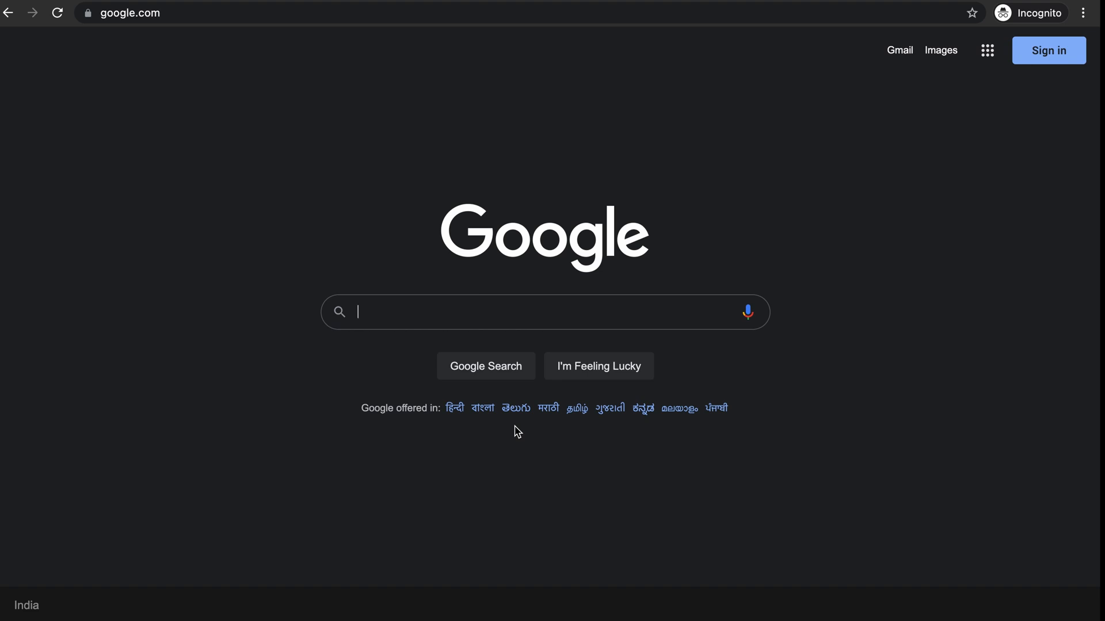
mouse_move(590, 401)
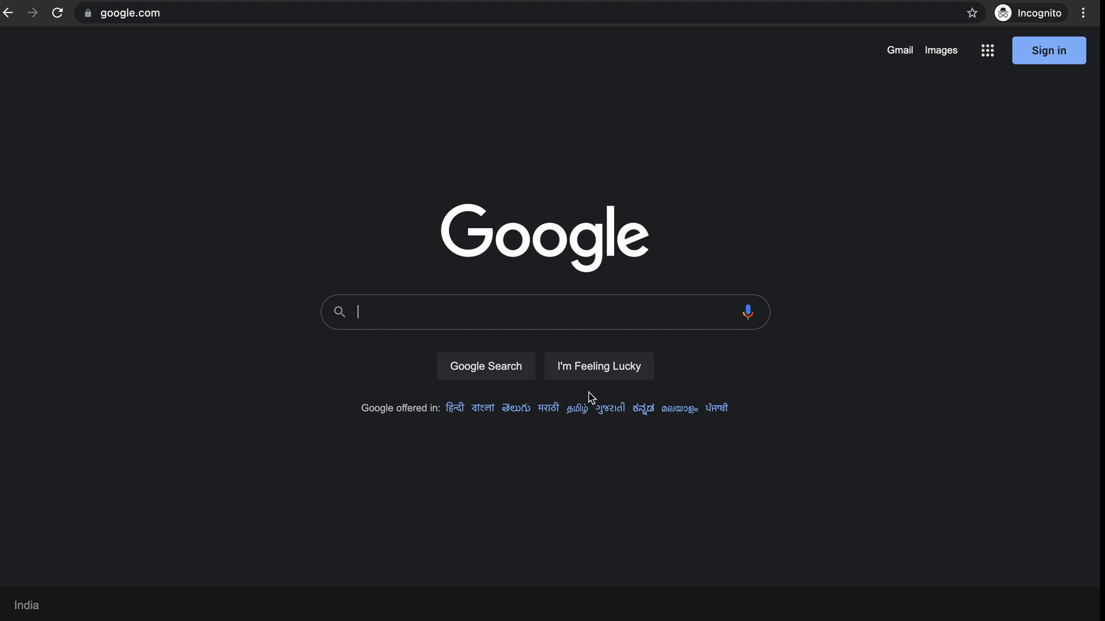
mouse_move(736, 367)
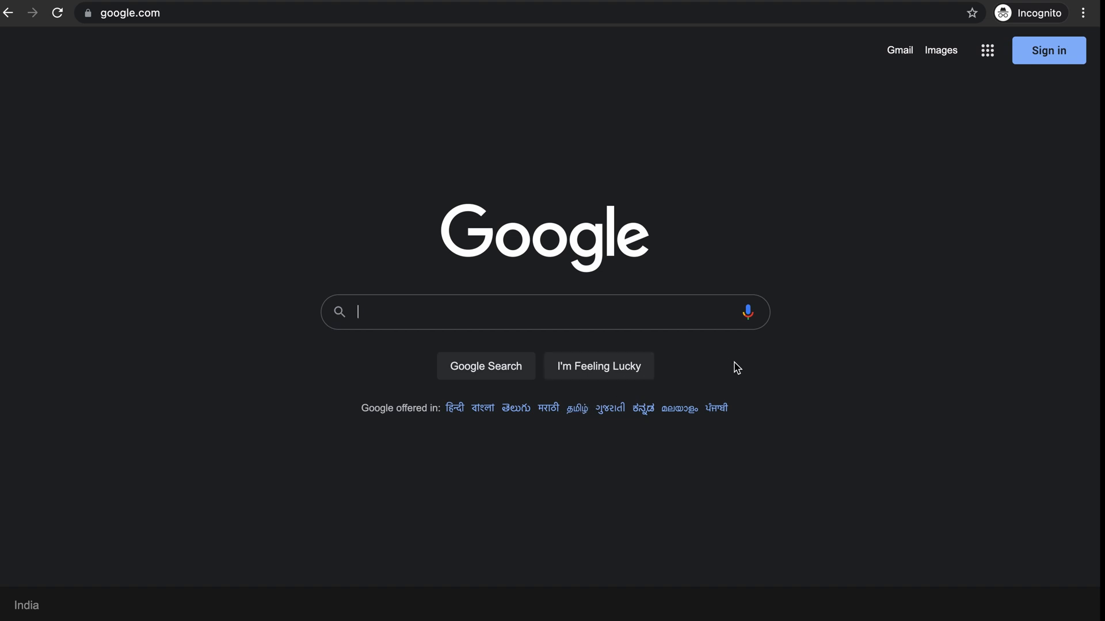
mouse_move(725, 364)
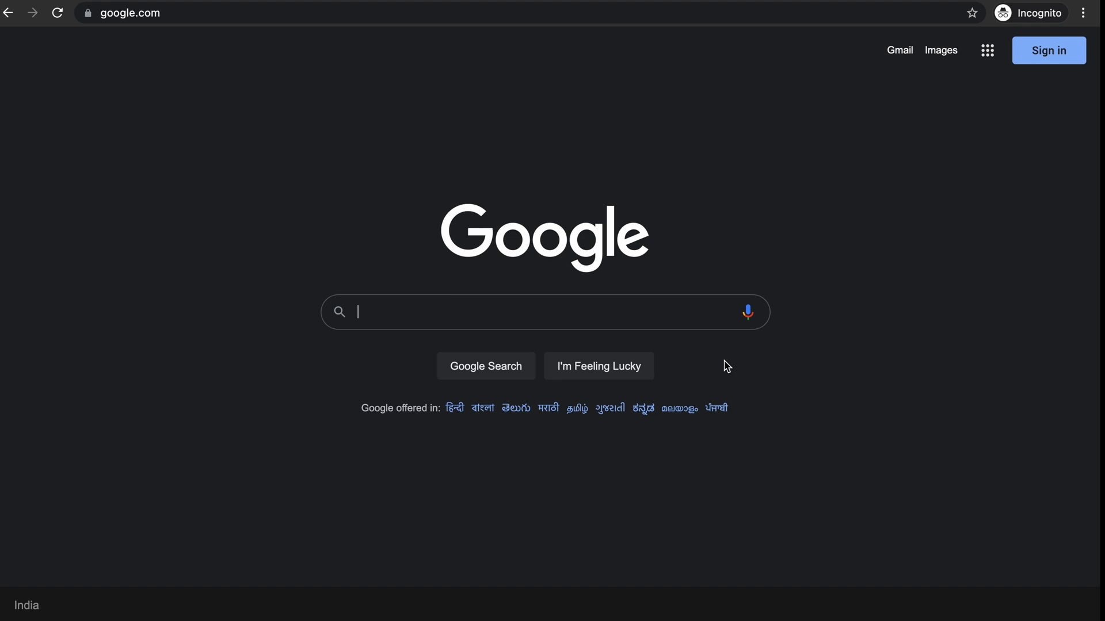
Inspect the Google homepage from its context menu so DevTools shows the Elements tree.
right_click(232, 273)
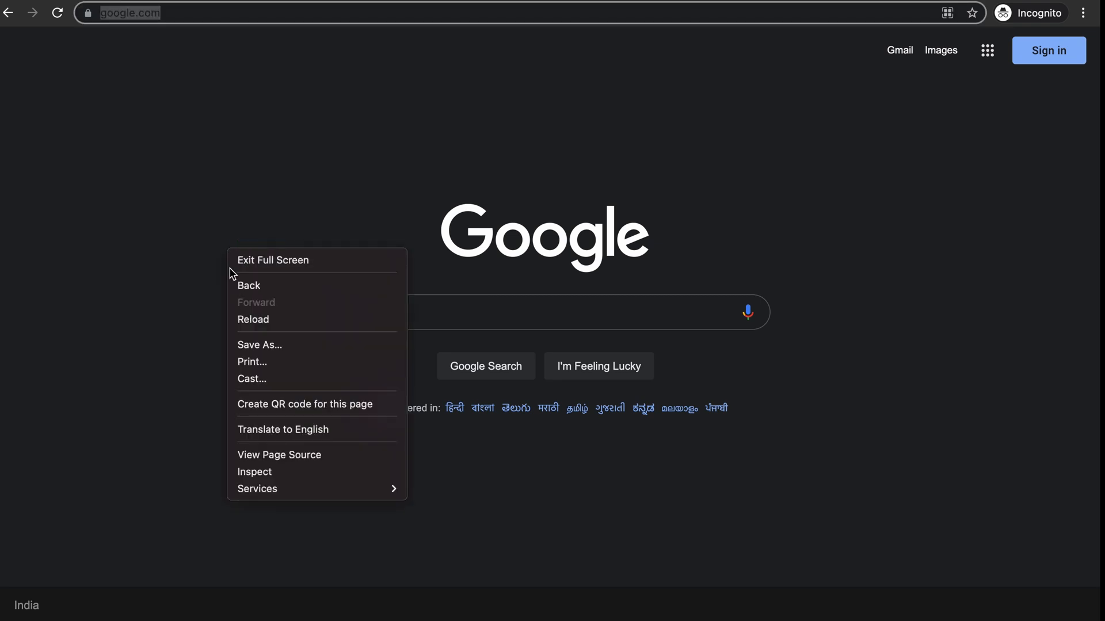
mouse_move(269, 474)
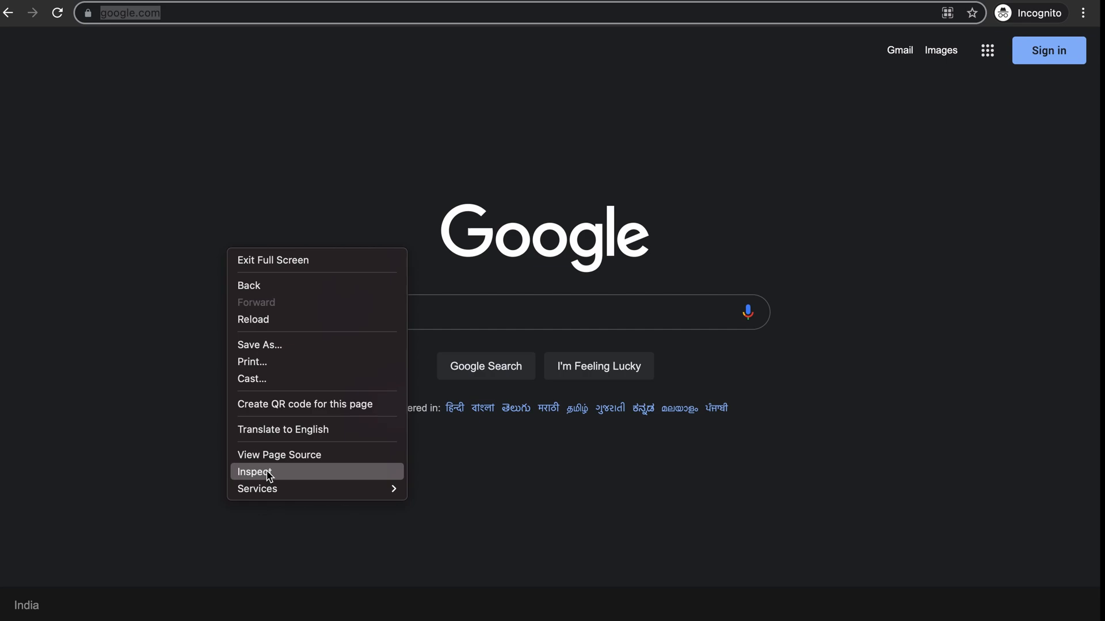
click(255, 472)
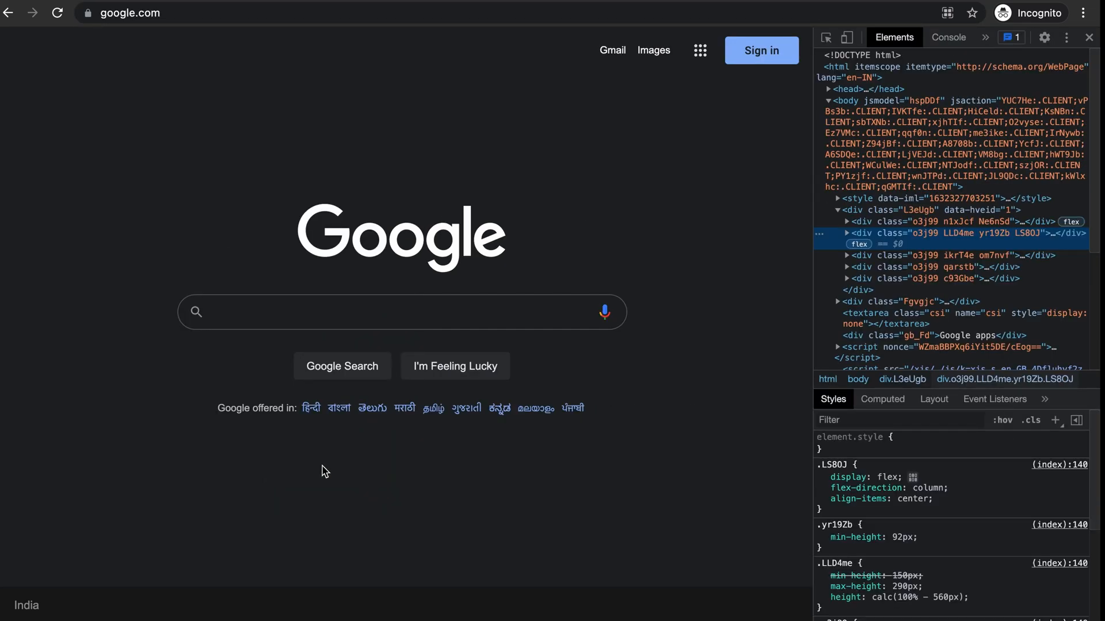
mouse_move(977, 255)
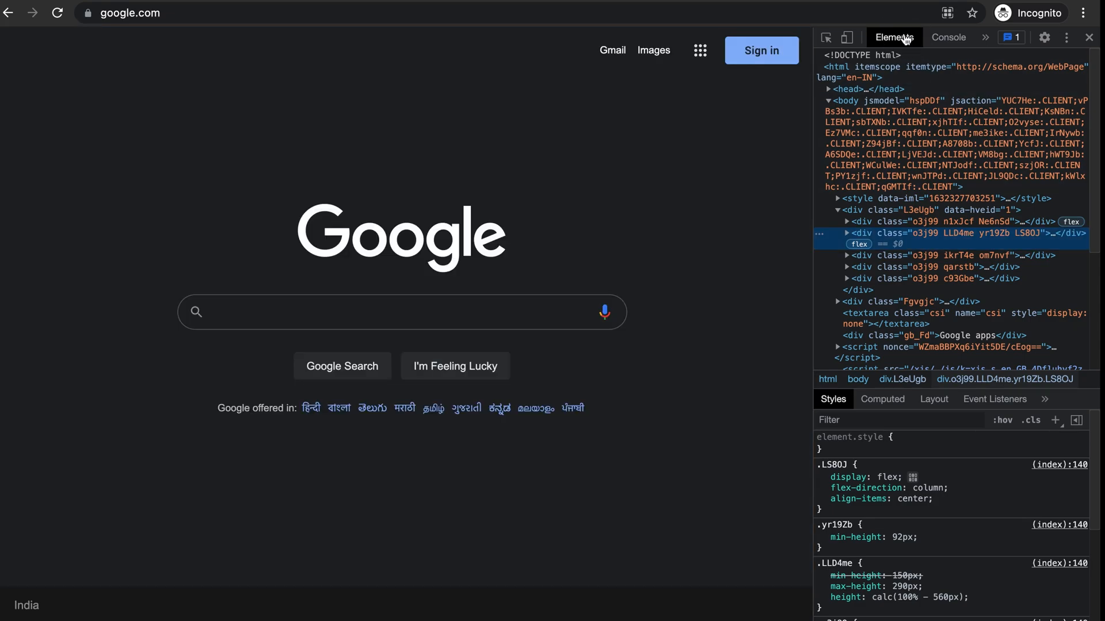
mouse_move(884, 223)
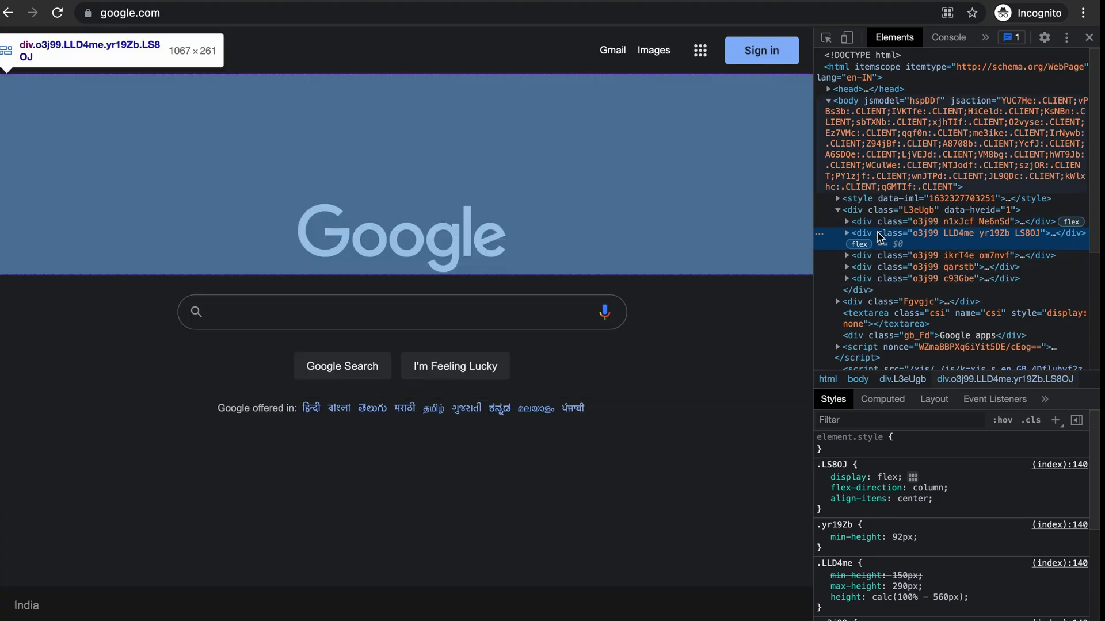
mouse_move(896, 464)
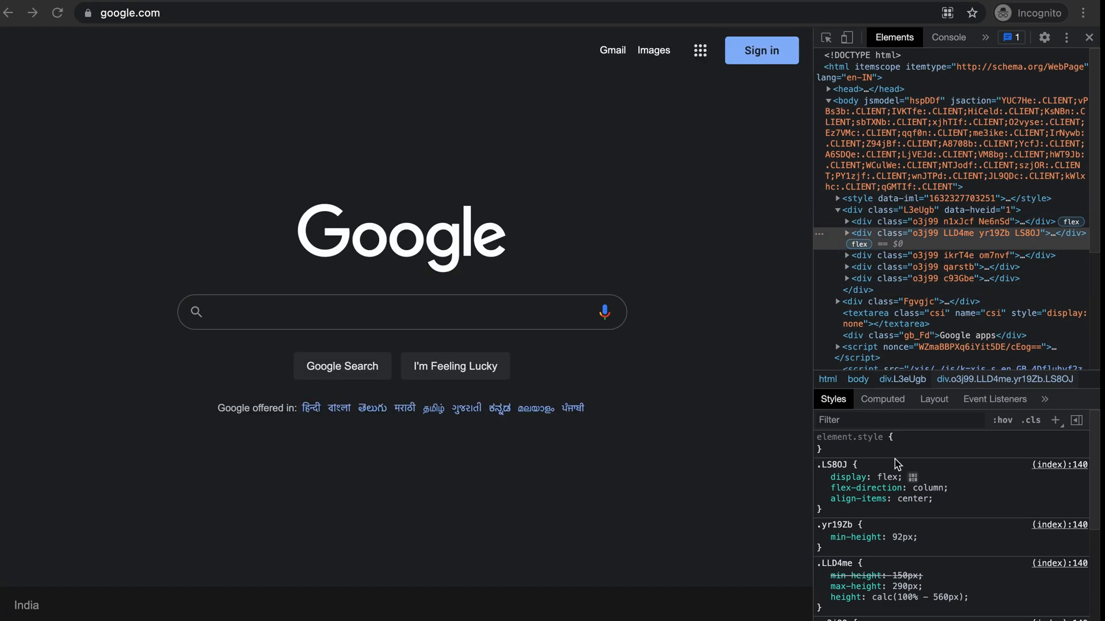
mouse_move(904, 451)
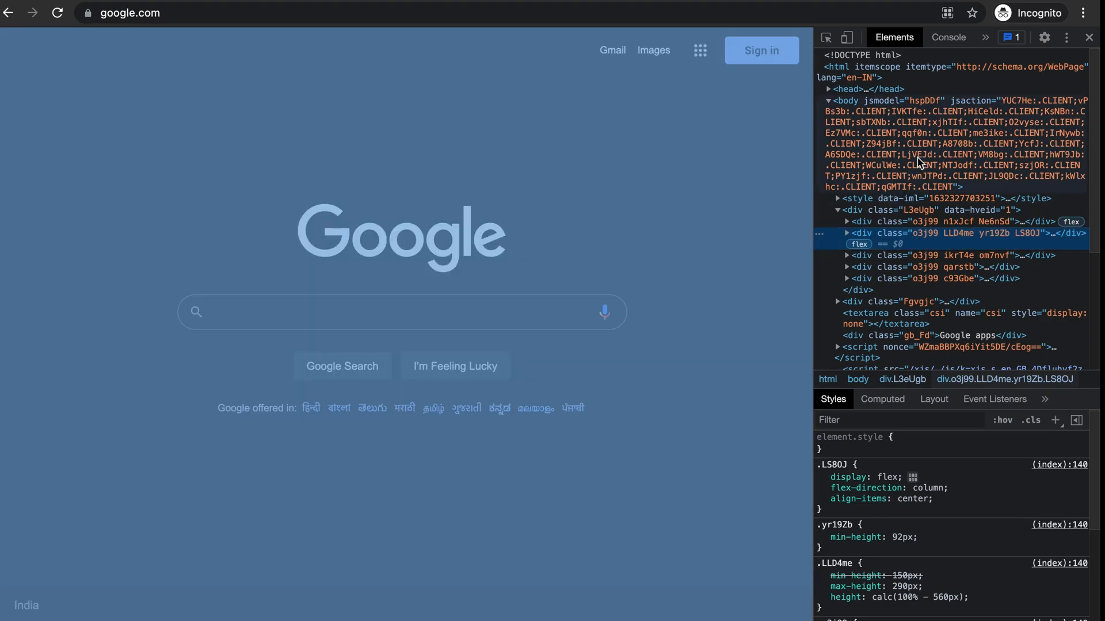
mouse_move(939, 362)
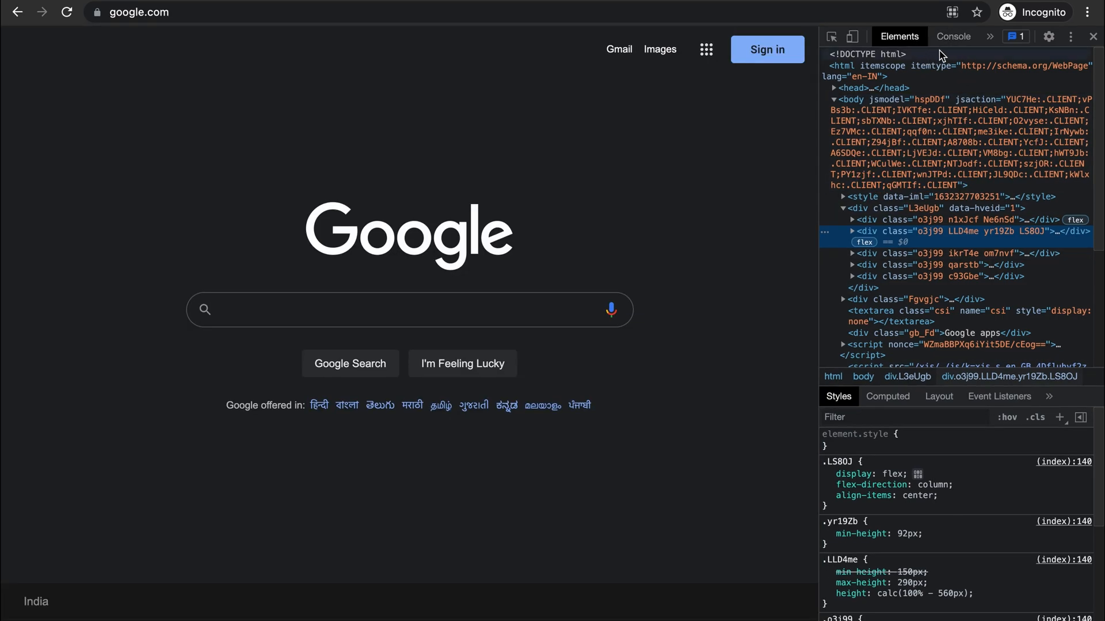
Switch to Console, briefly return to Elements, then settle on the Console panel.
click(953, 36)
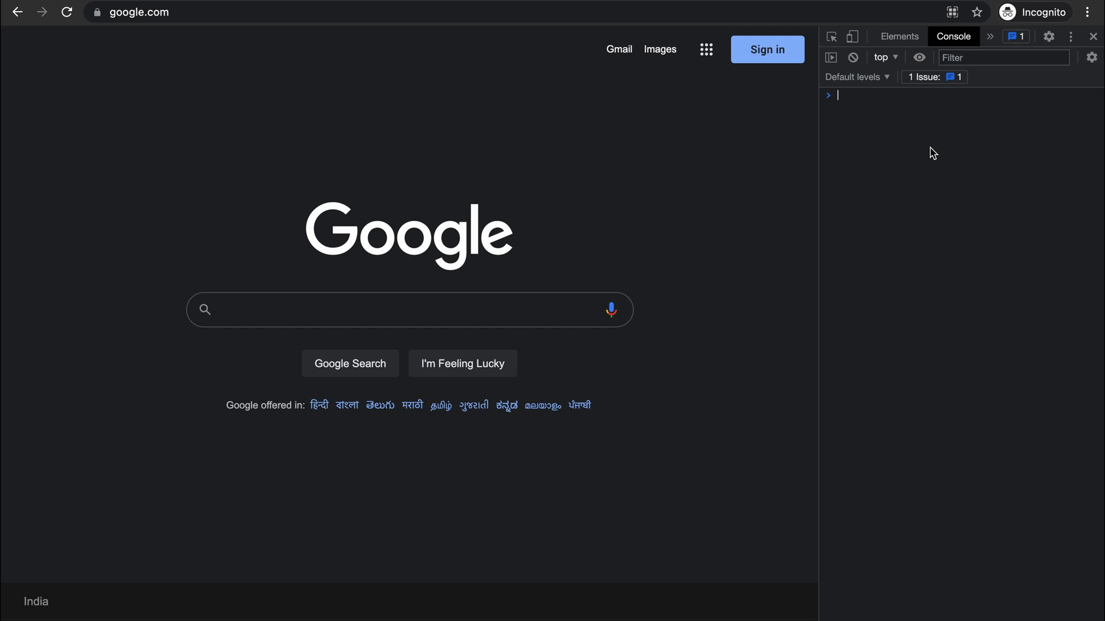
mouse_move(937, 54)
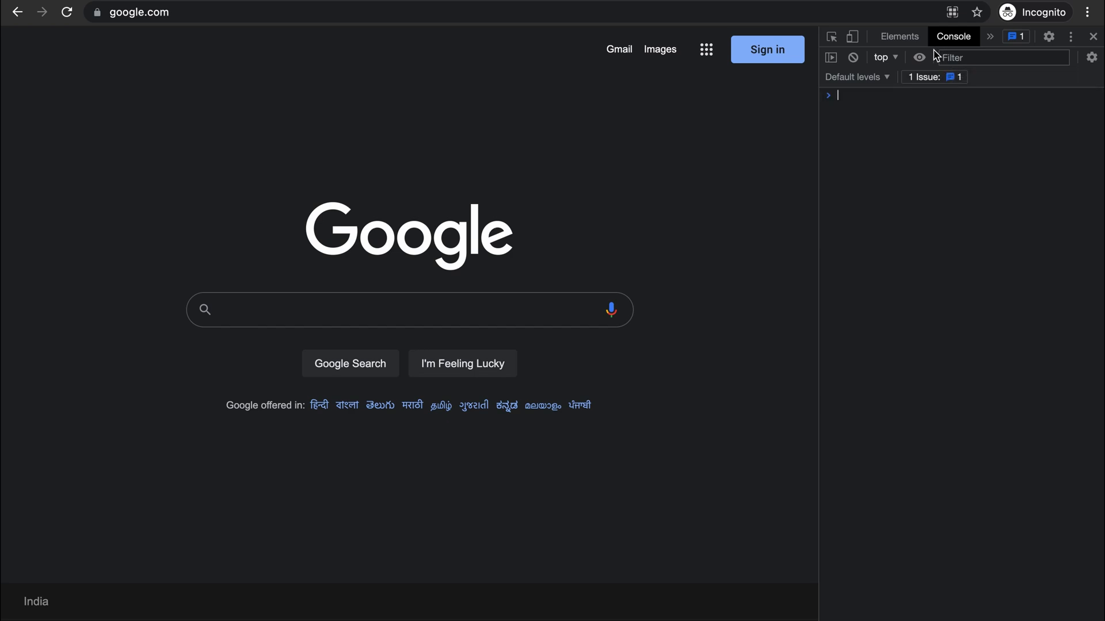
click(900, 36)
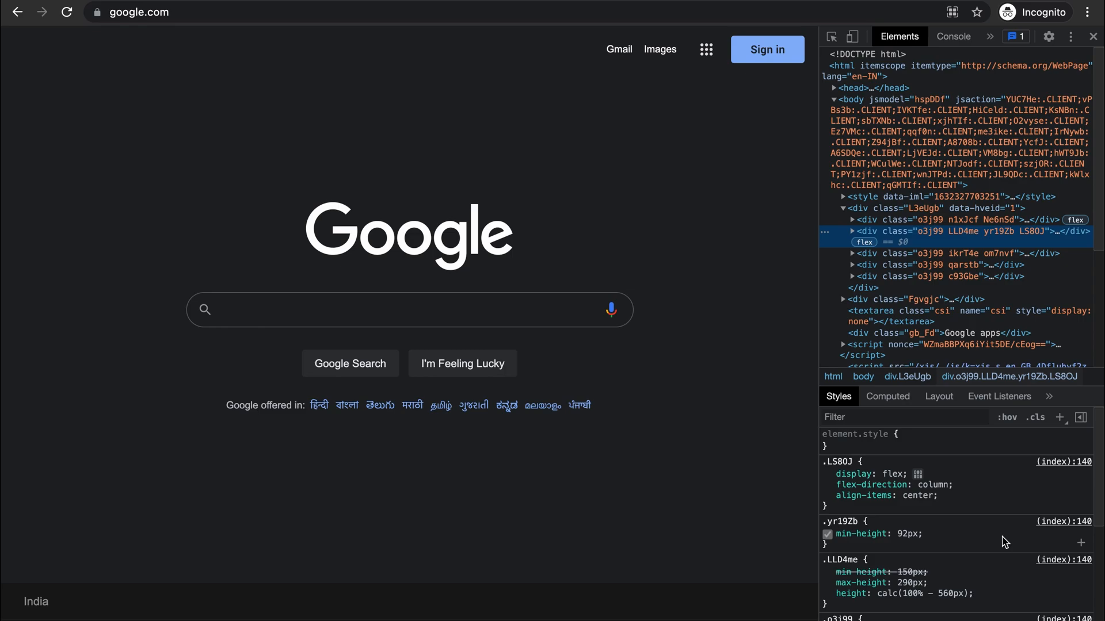
click(953, 35)
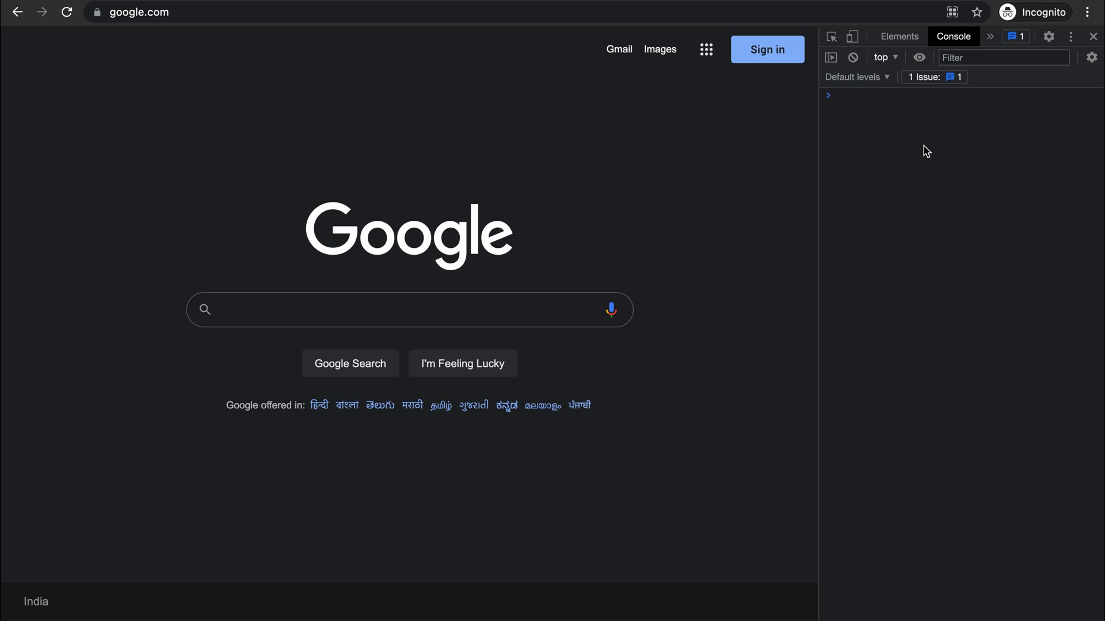
mouse_move(940, 137)
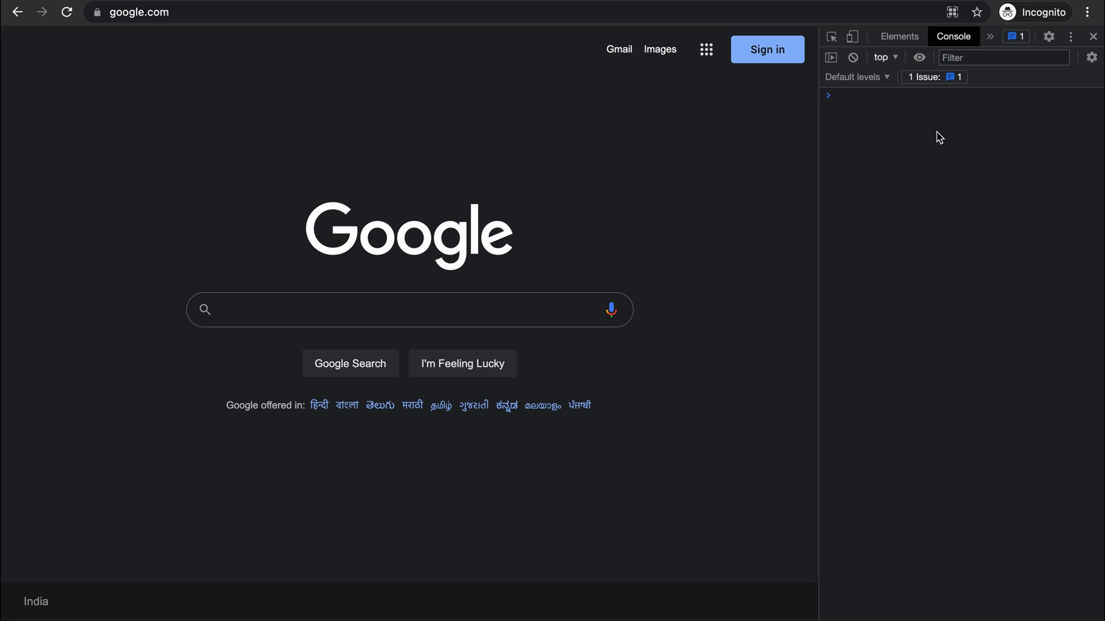
mouse_move(945, 127)
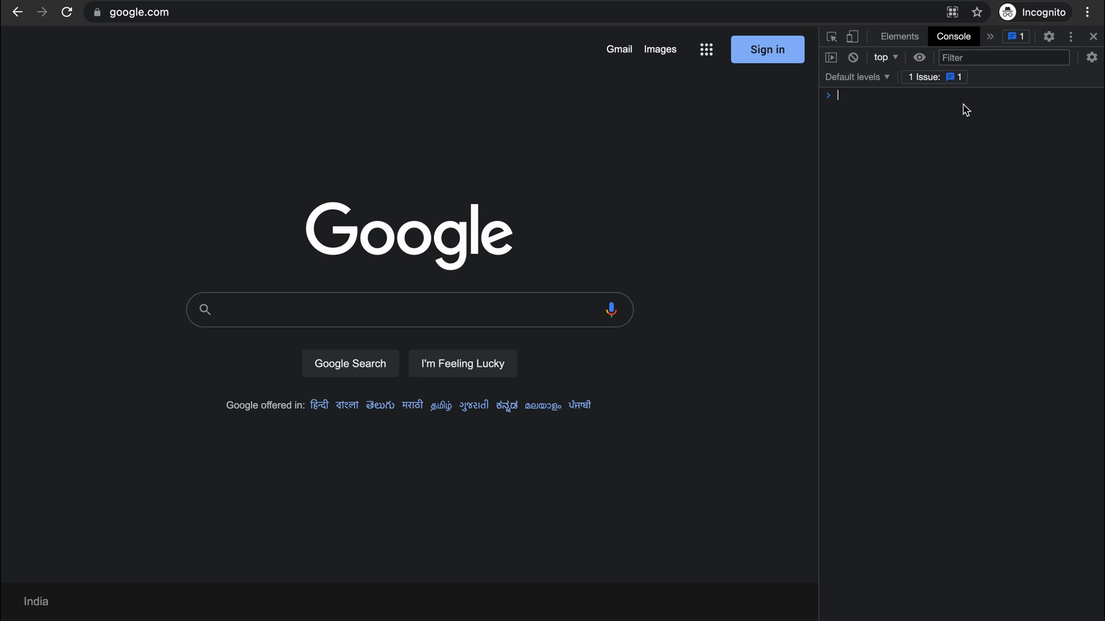
click(1070, 35)
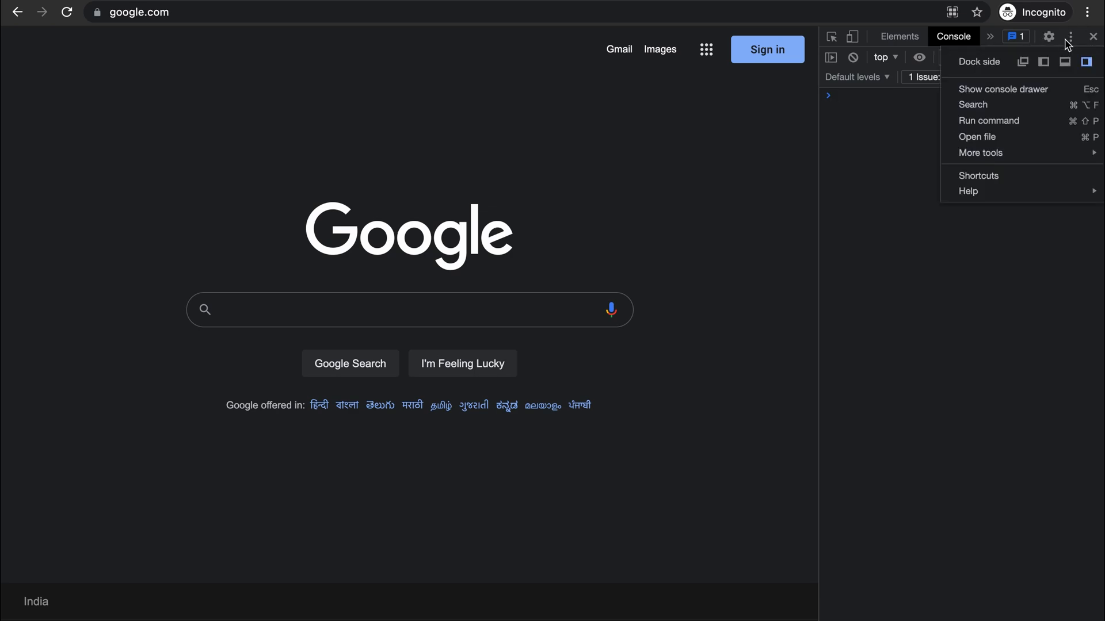
mouse_move(1060, 61)
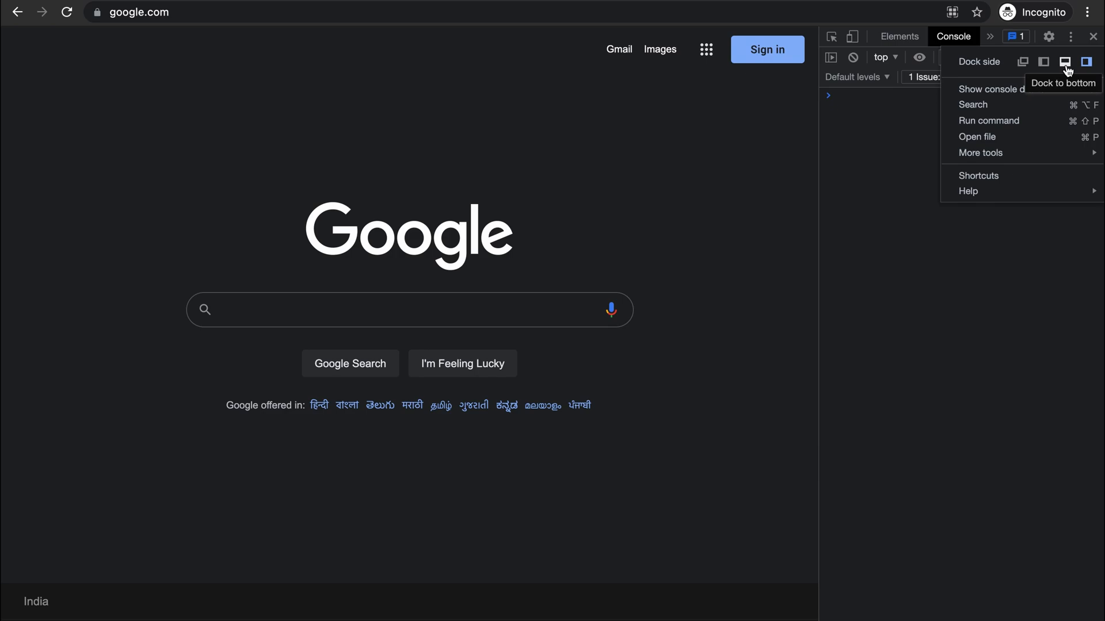
click(1061, 61)
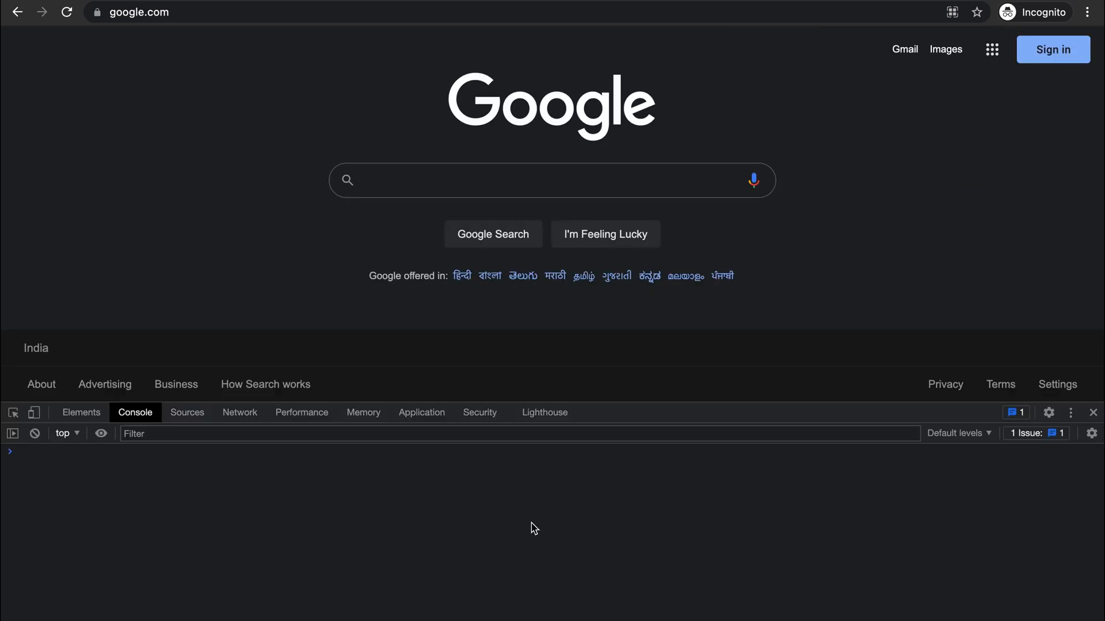
mouse_move(1070, 427)
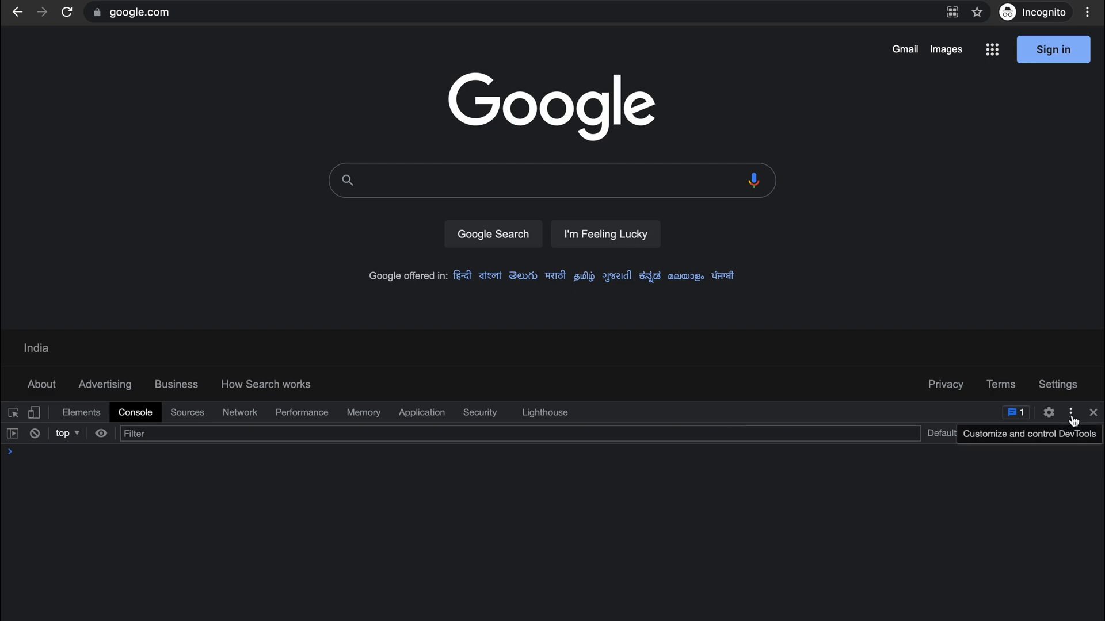
click(1070, 412)
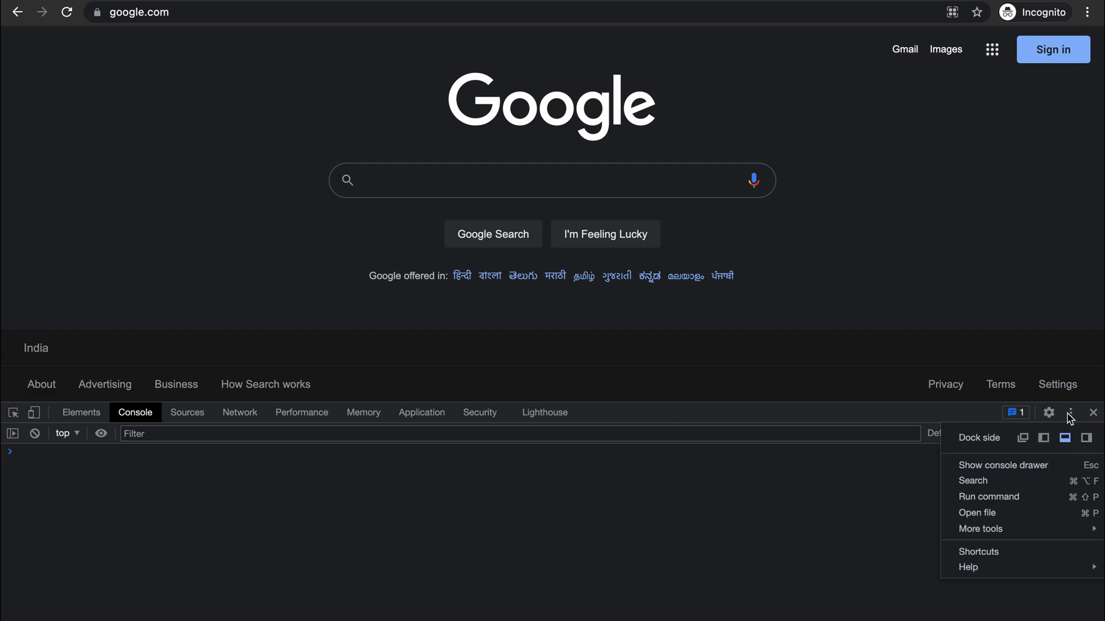
mouse_move(1043, 437)
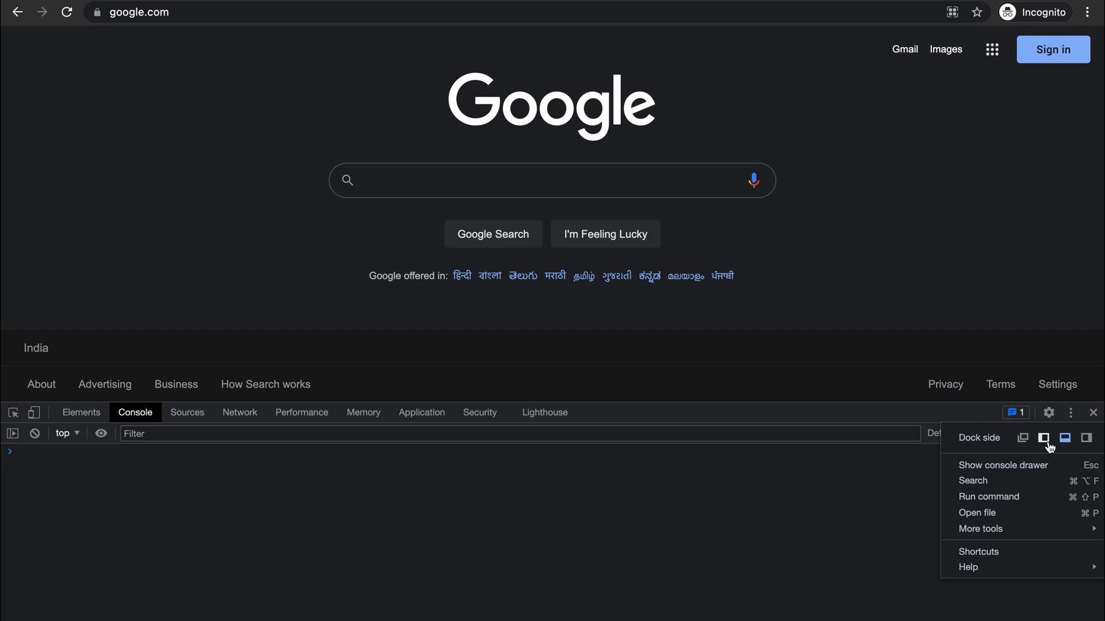
click(1045, 437)
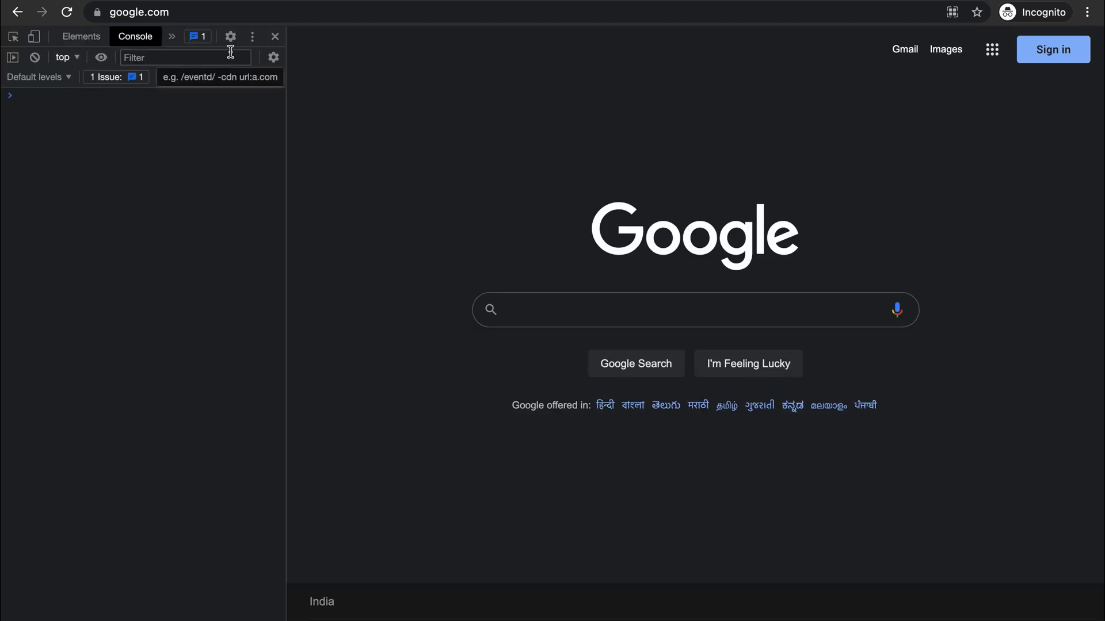
click(253, 35)
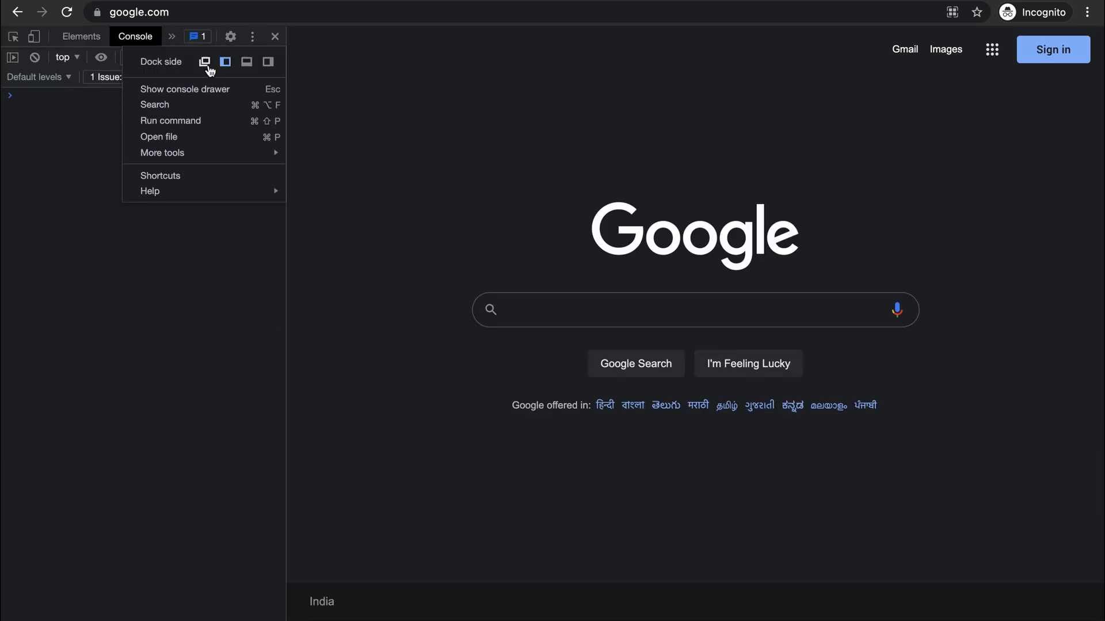
mouse_move(268, 62)
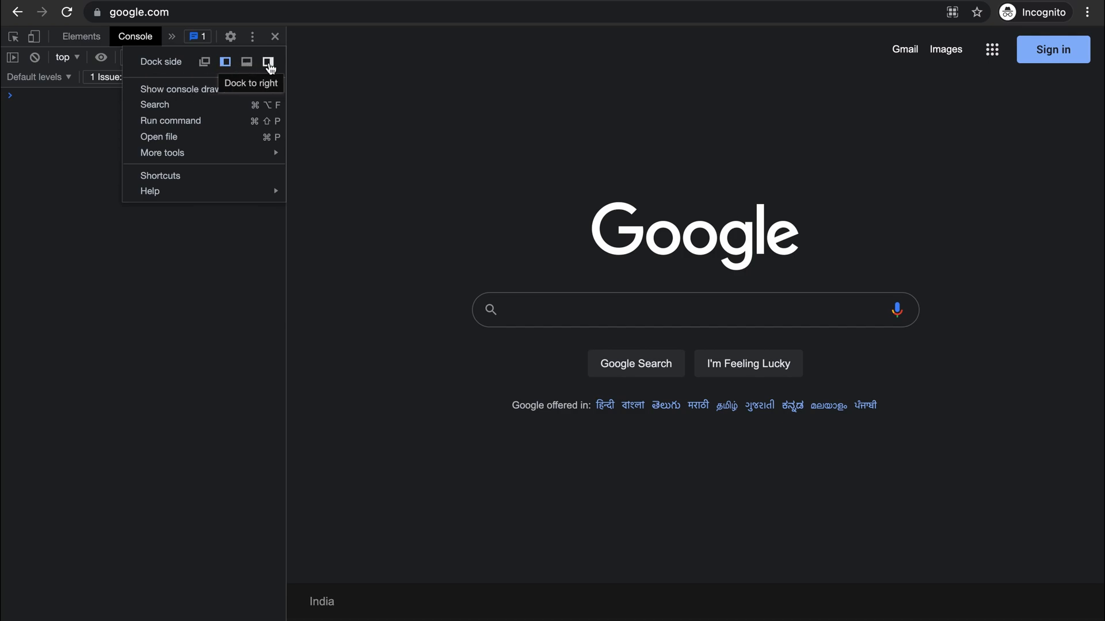
click(270, 61)
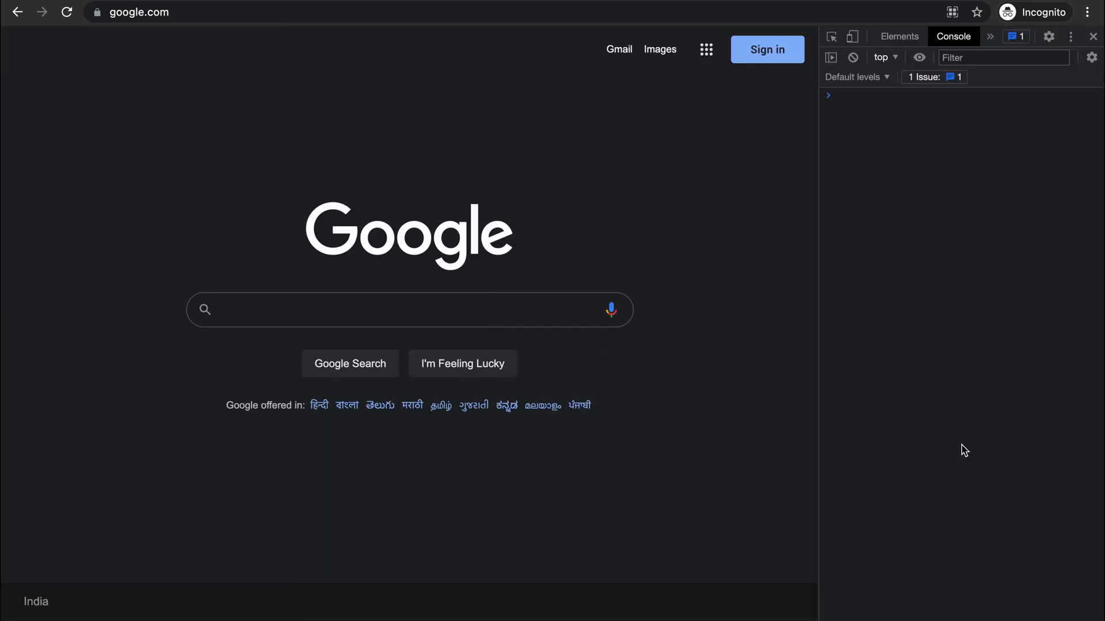